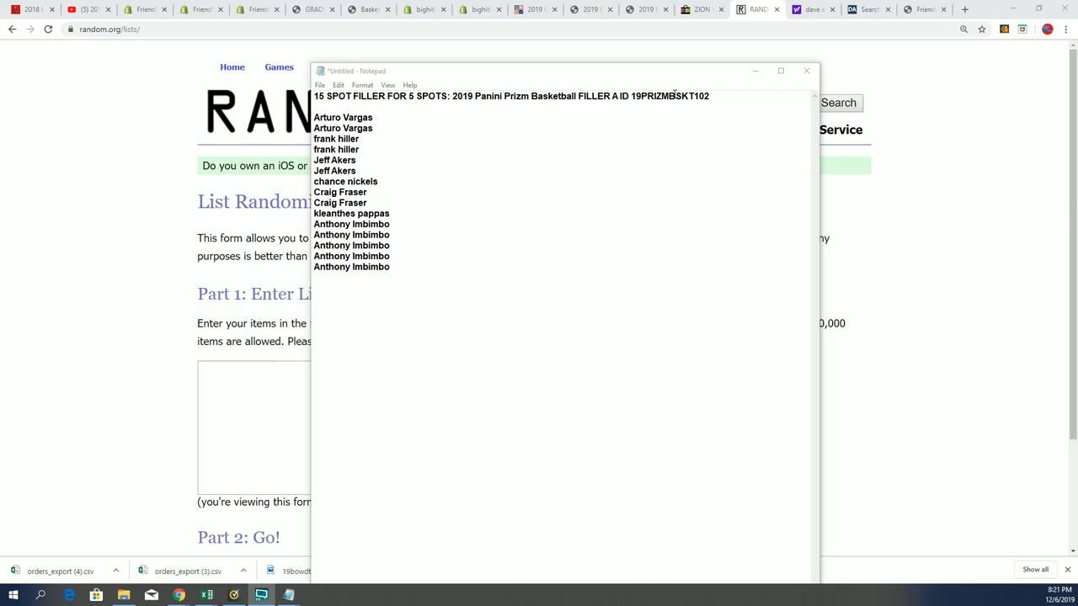
Select the fifteen filler names under the 2019 Panini Prizm Basketball title in Notepad
double_click(672, 96)
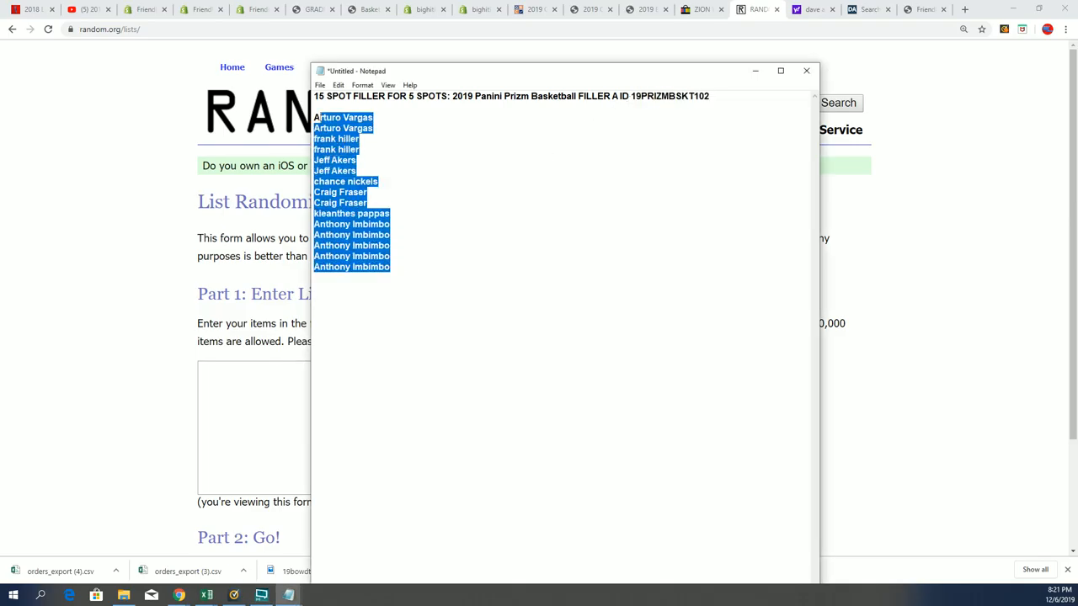
mouse_move(357, 314)
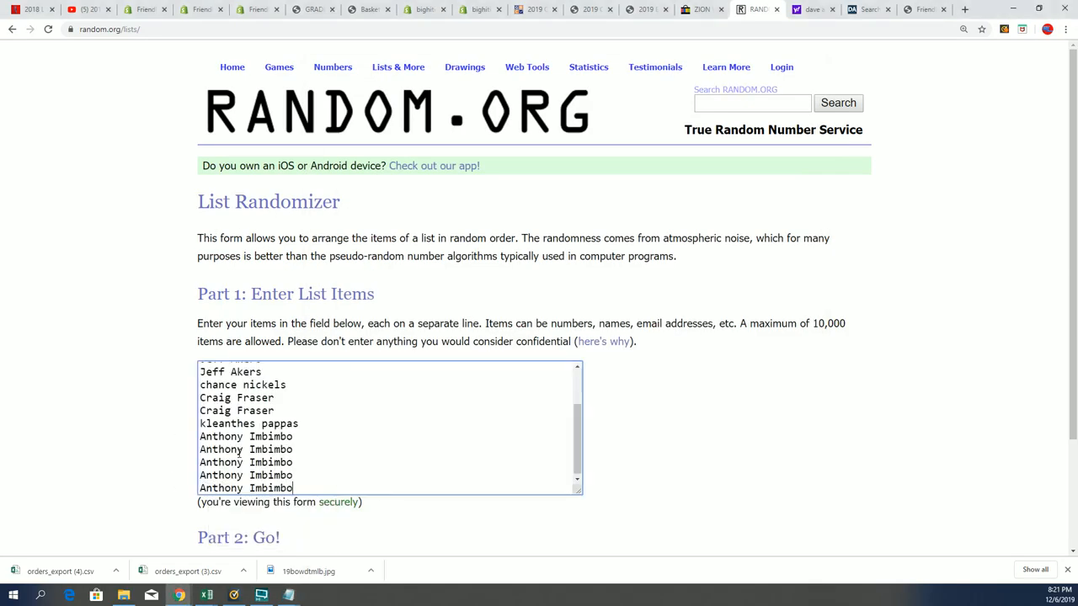
Randomize the pasted fifteen-name list on RANDOM.ORG
scroll("down", 3)
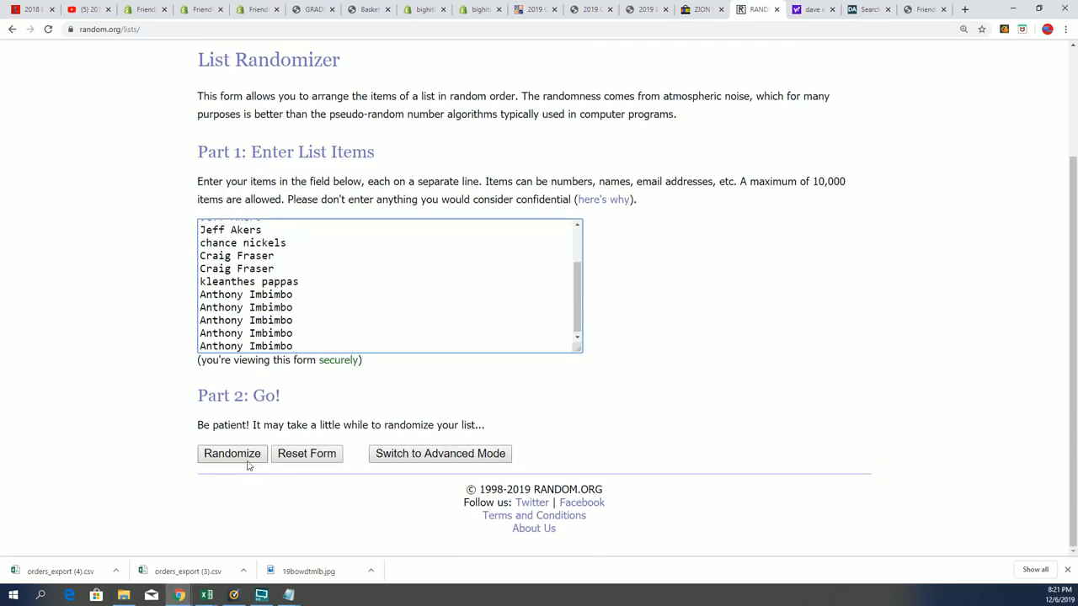
mouse_move(177, 425)
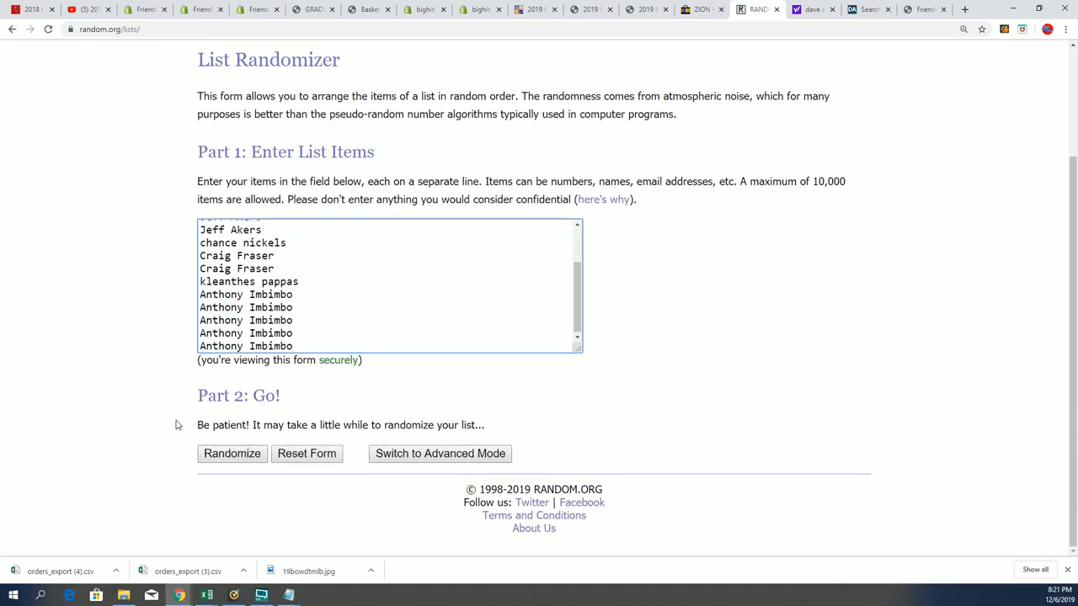
left_click(232, 453)
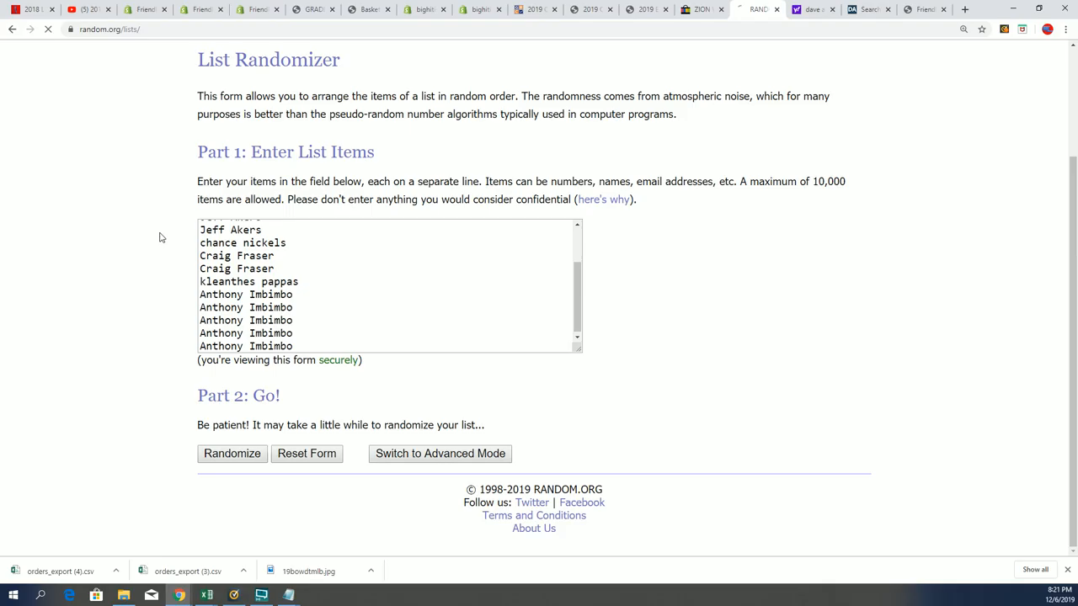
Reshuffle the fifteen names repeatedly, up to the fifth randomization
left_click(231, 453)
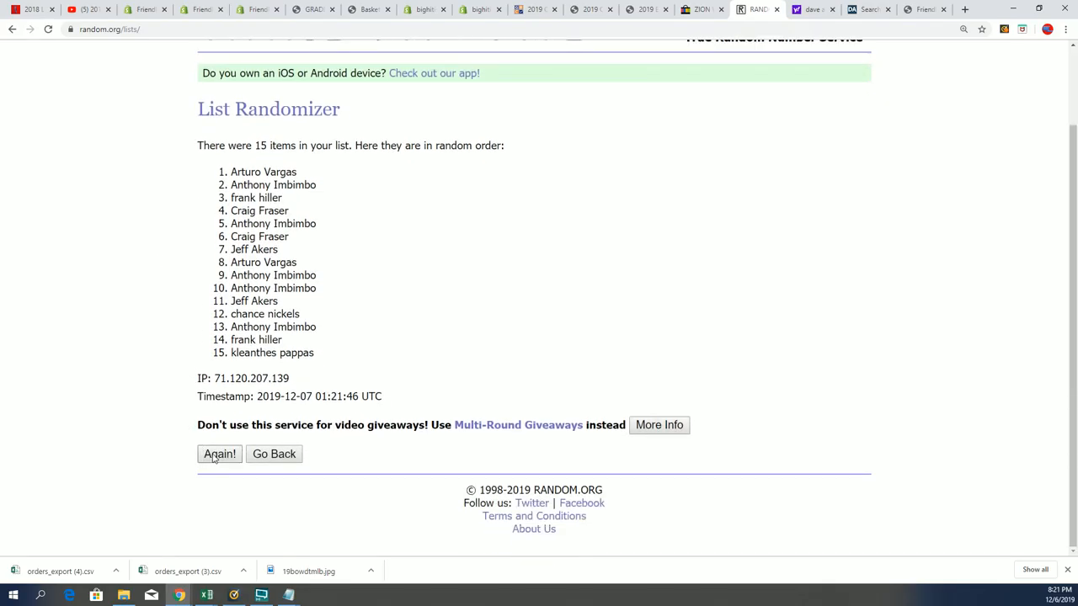
left_click(219, 453)
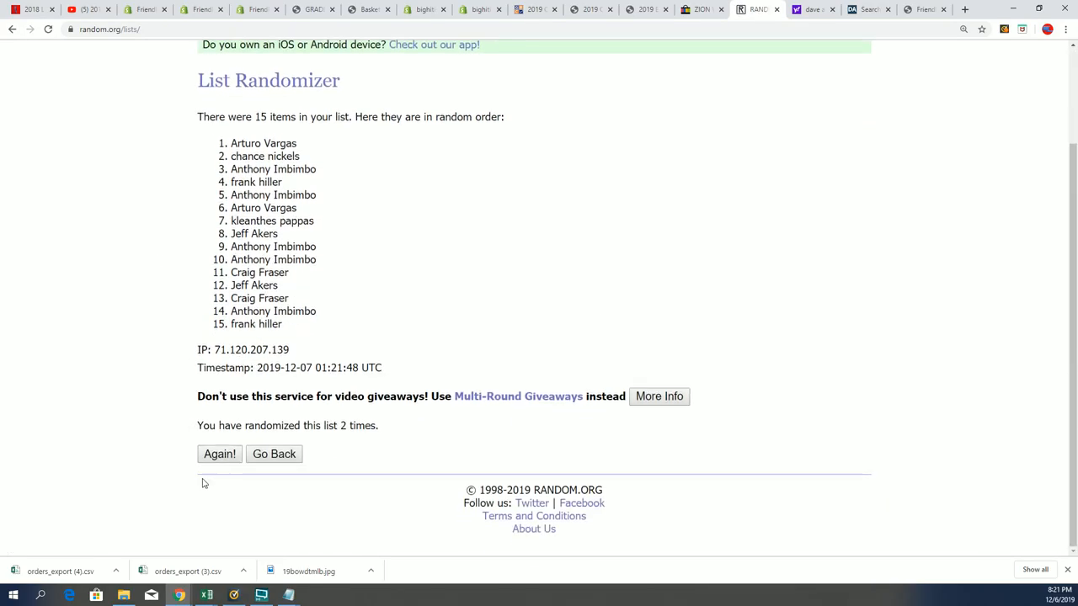
left_click(219, 454)
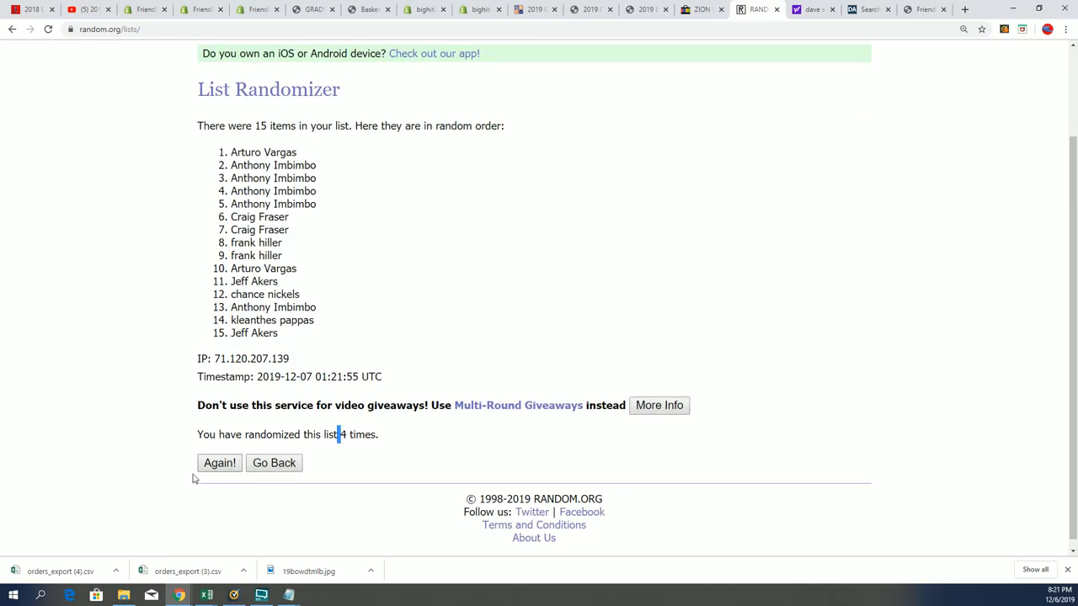
left_click(219, 462)
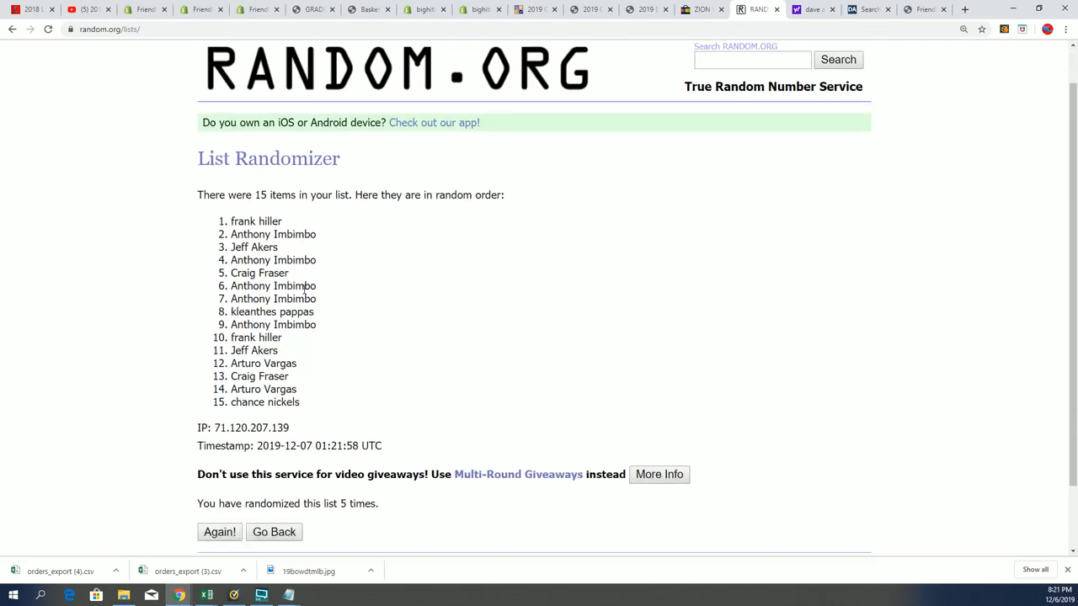
Reshuffle the list for the sixth and seventh times
scroll("down", 3)
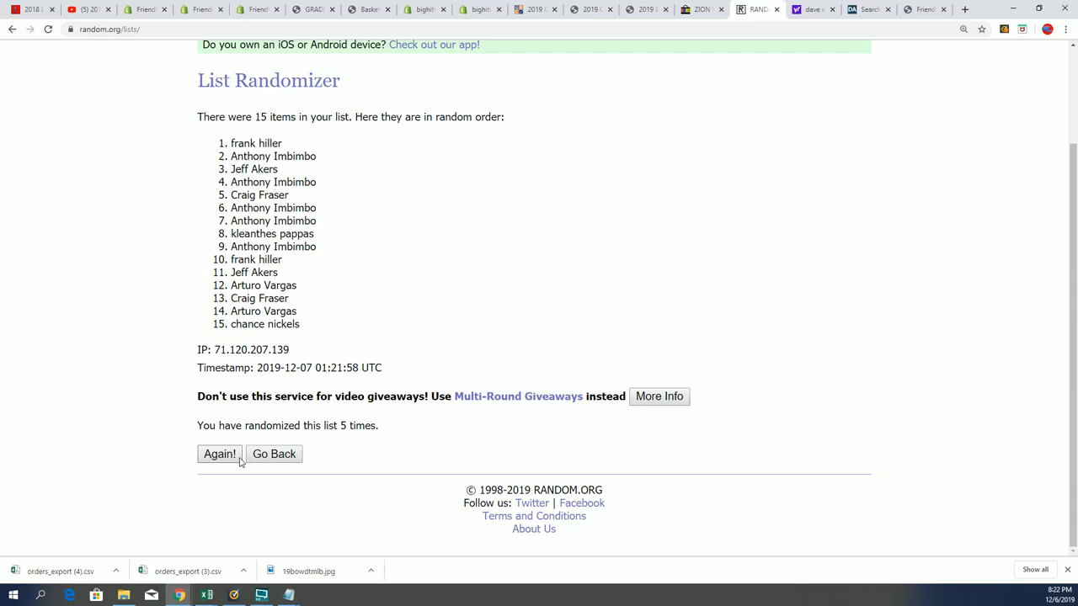
left_click(219, 454)
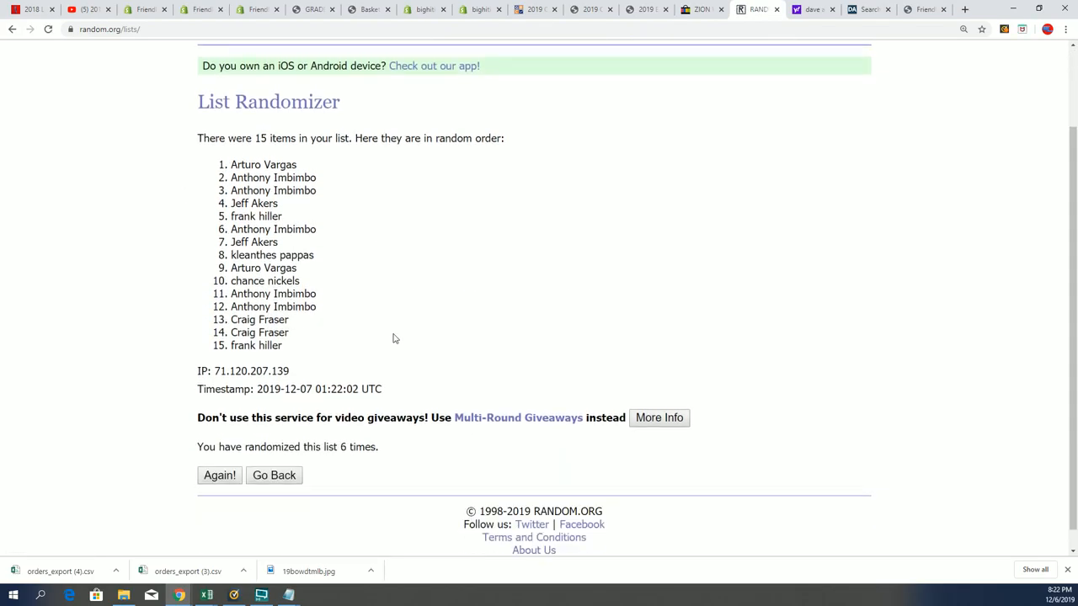
scroll("up", 3)
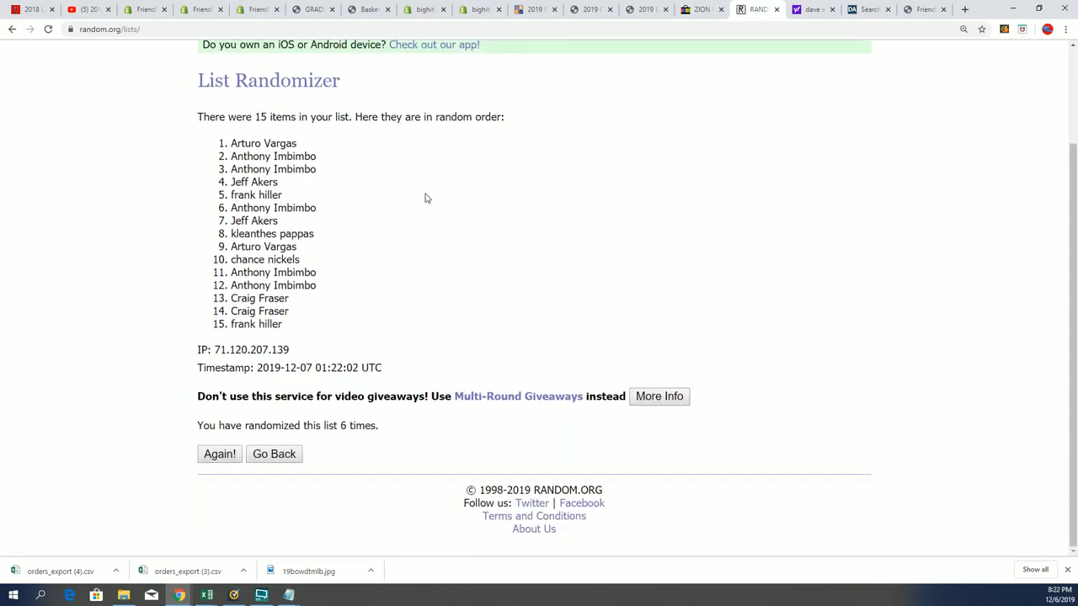
mouse_move(219, 453)
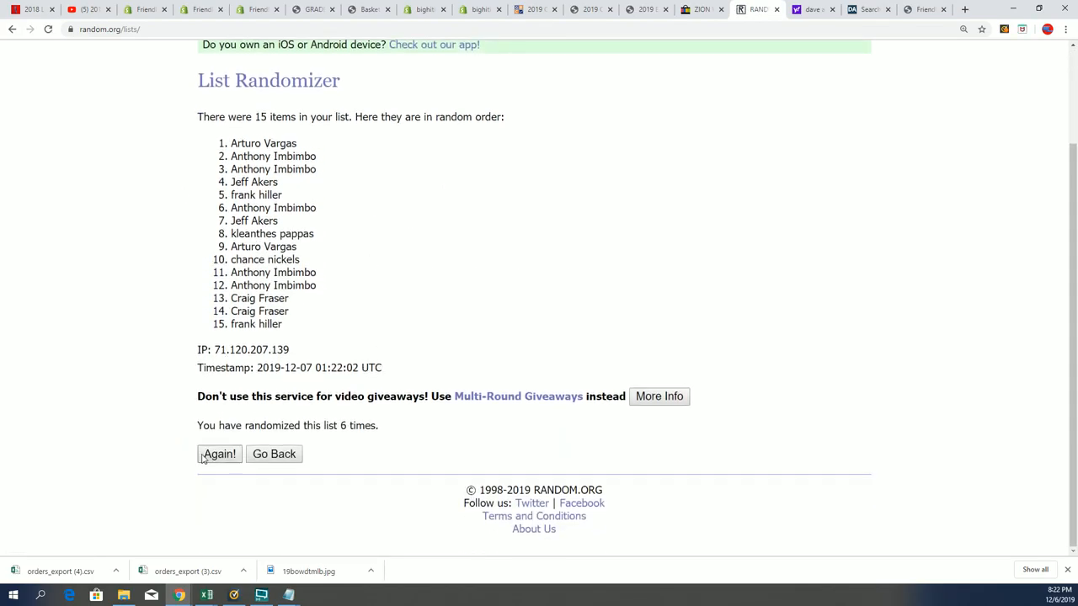
left_click(218, 454)
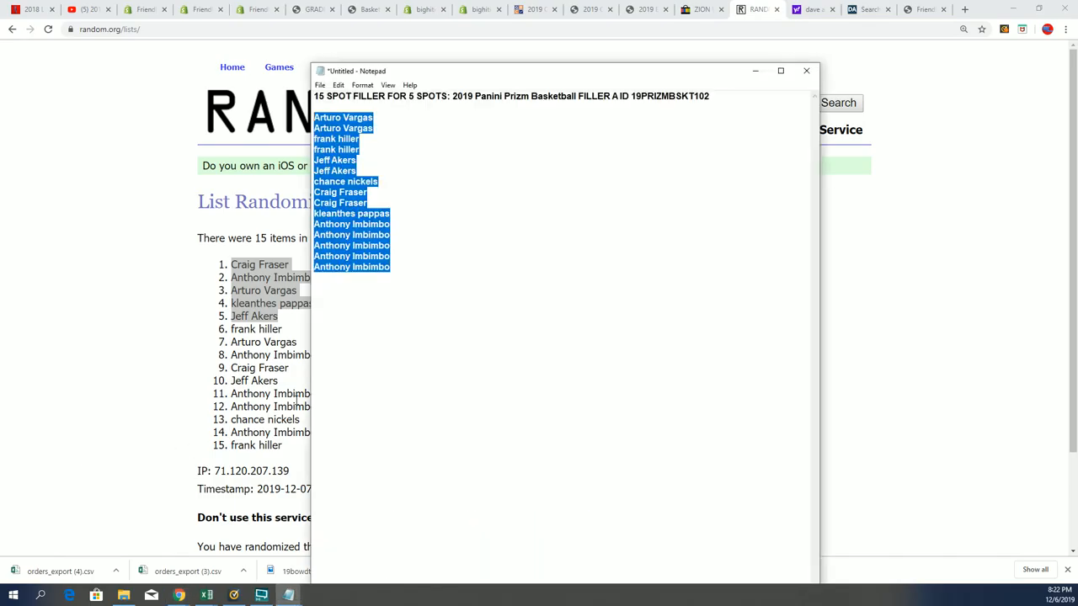
Switch windows away from the final shuffle with its top five names marked
left_click(412, 276)
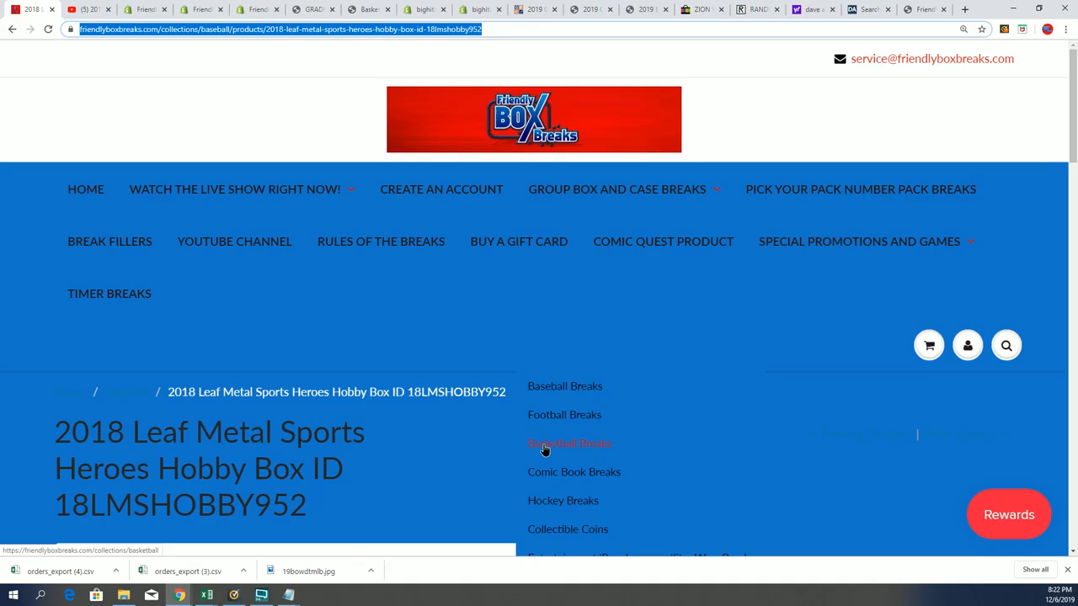
Open Basketball Breaks from Friendly Box Breaks' Group Box and Case Breaks menu
left_click(570, 444)
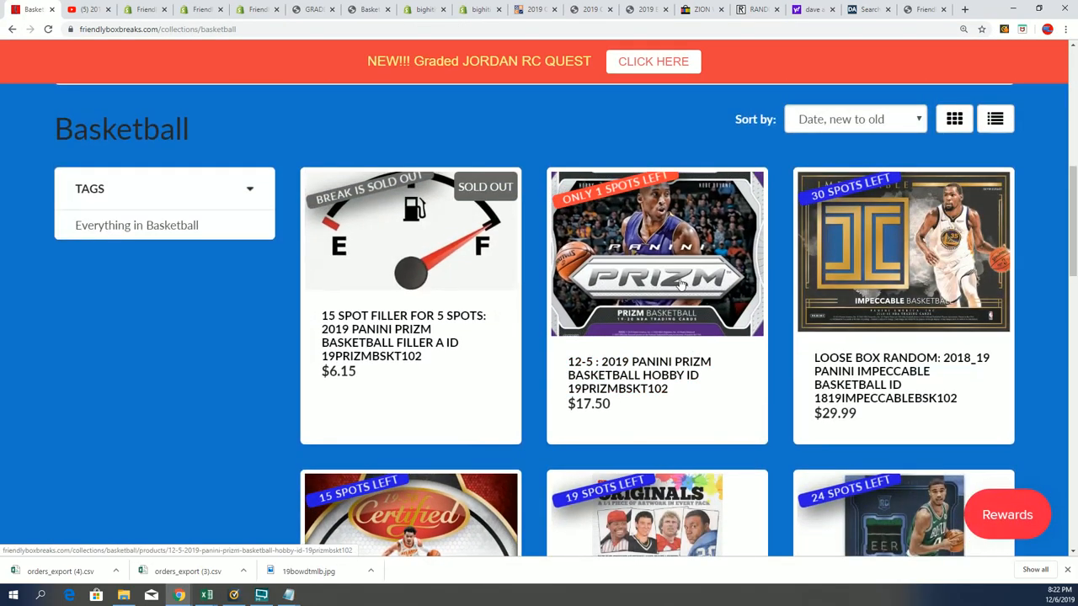
mouse_move(657, 253)
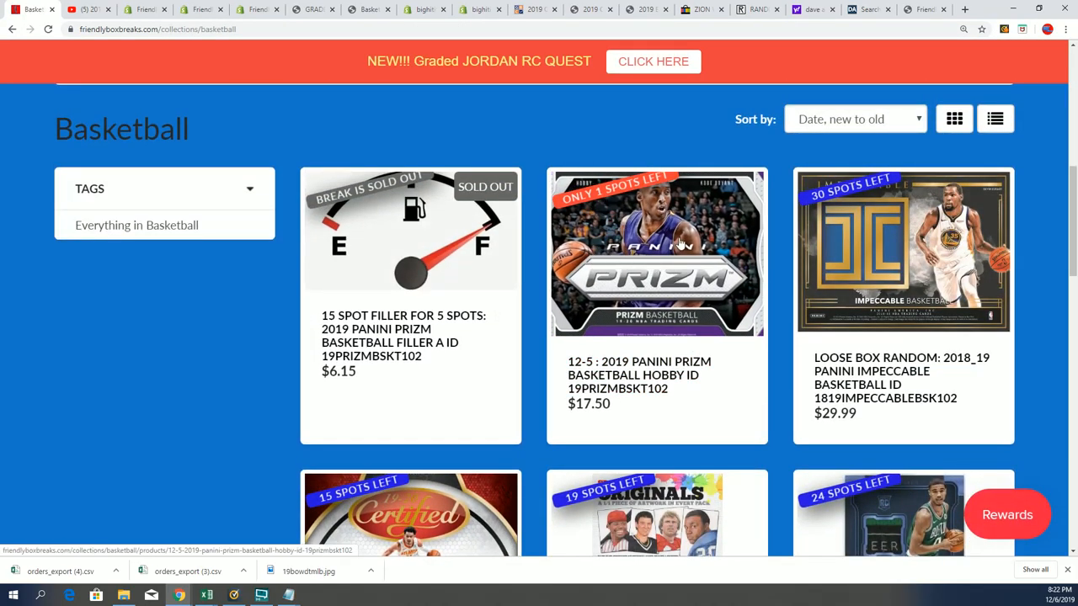